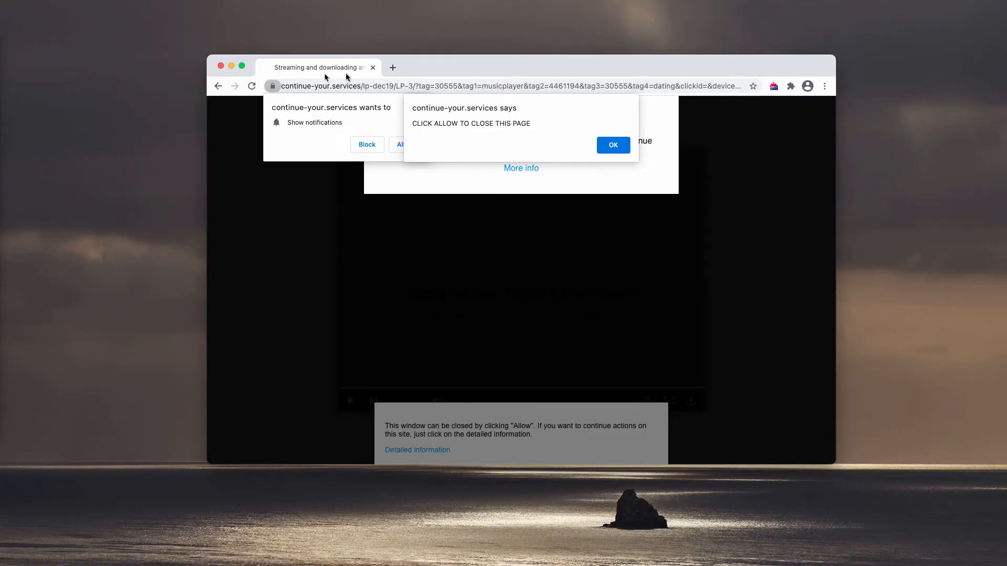
pyautogui.moveTo(530, 75)
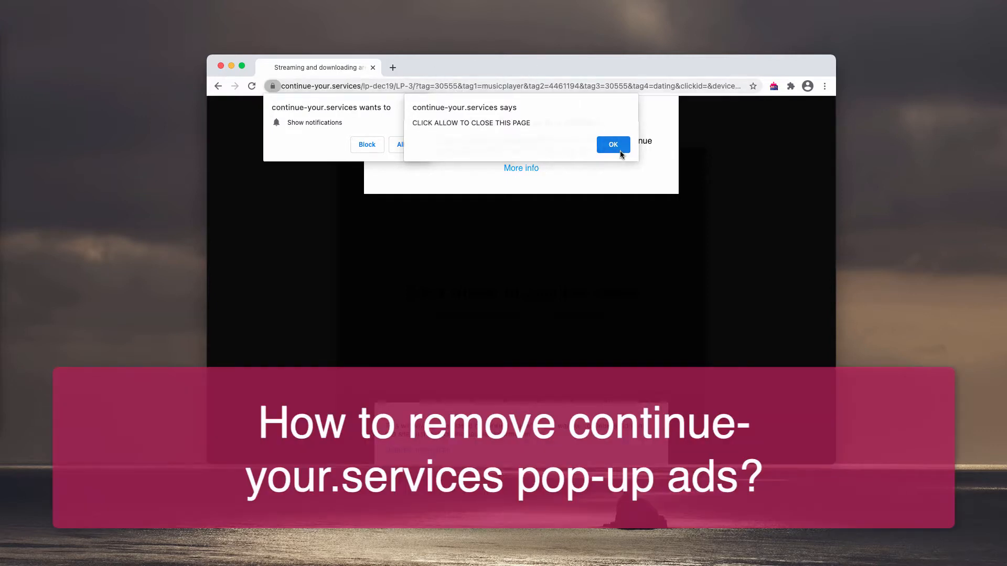
# - Dismiss the site's JavaScript alert and allow continue-your.services to show notifications
pyautogui.click(612, 145)
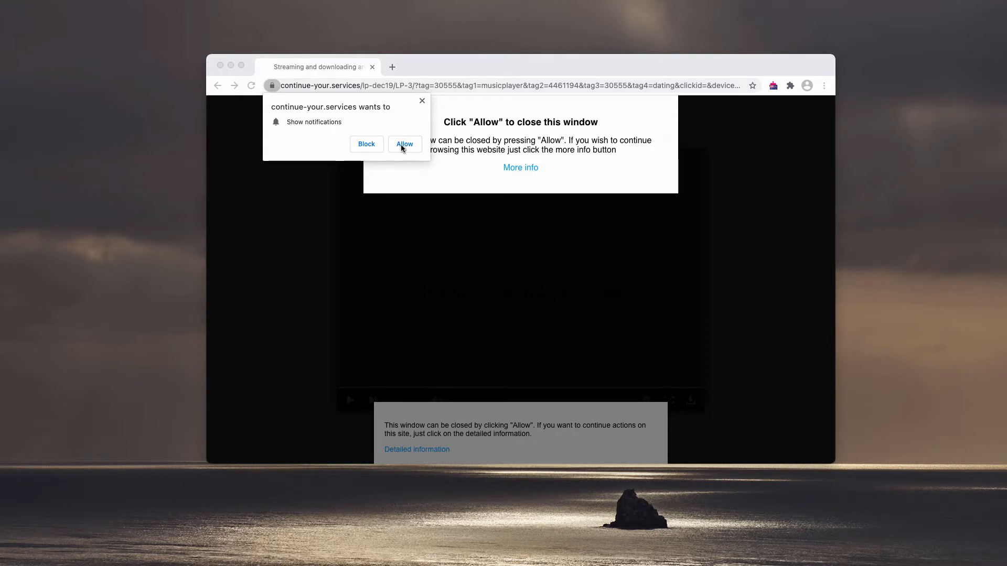
pyautogui.click(518, 67)
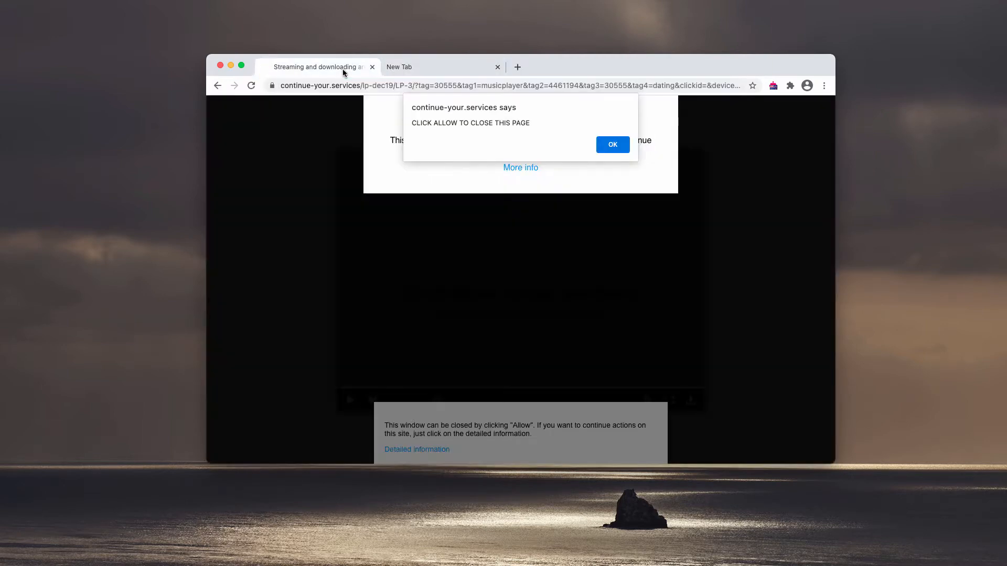
# - Keep two blank New Tab pages open and close the continue-your.services ad tab
pyautogui.click(610, 144)
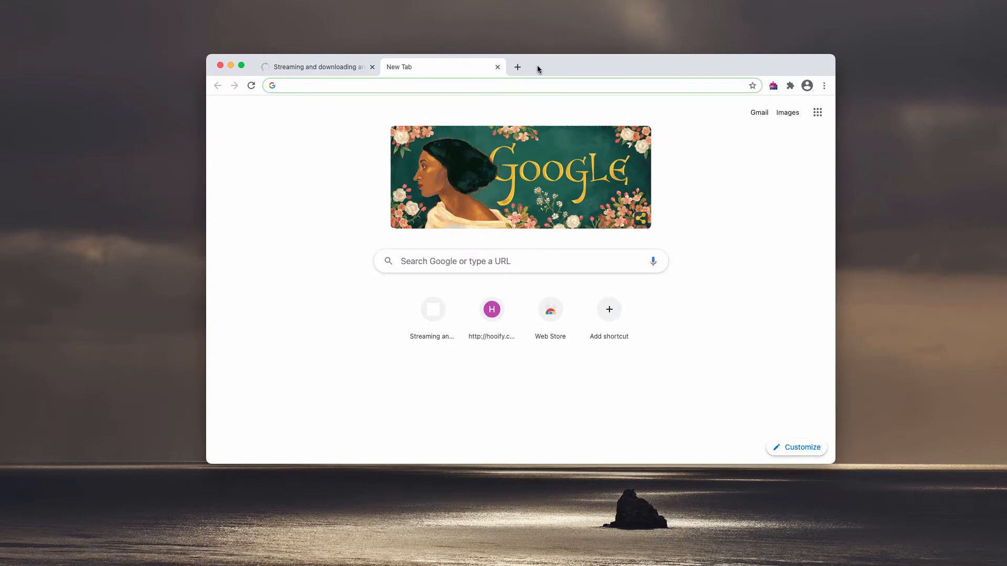
pyautogui.click(517, 66)
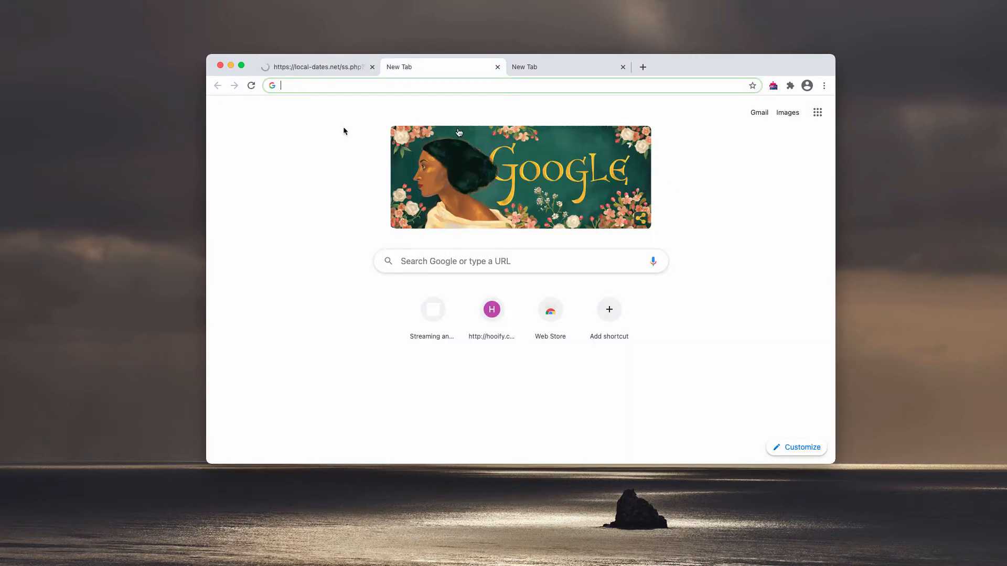
pyautogui.click(372, 66)
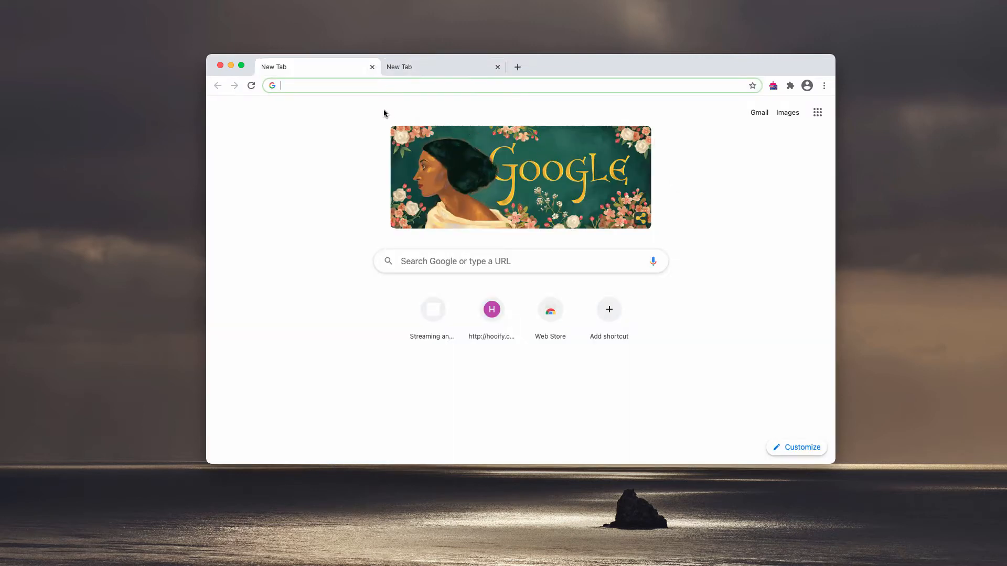
# - Reach Chrome's Site Settings page via the three-dot menu and Settings
pyautogui.click(824, 86)
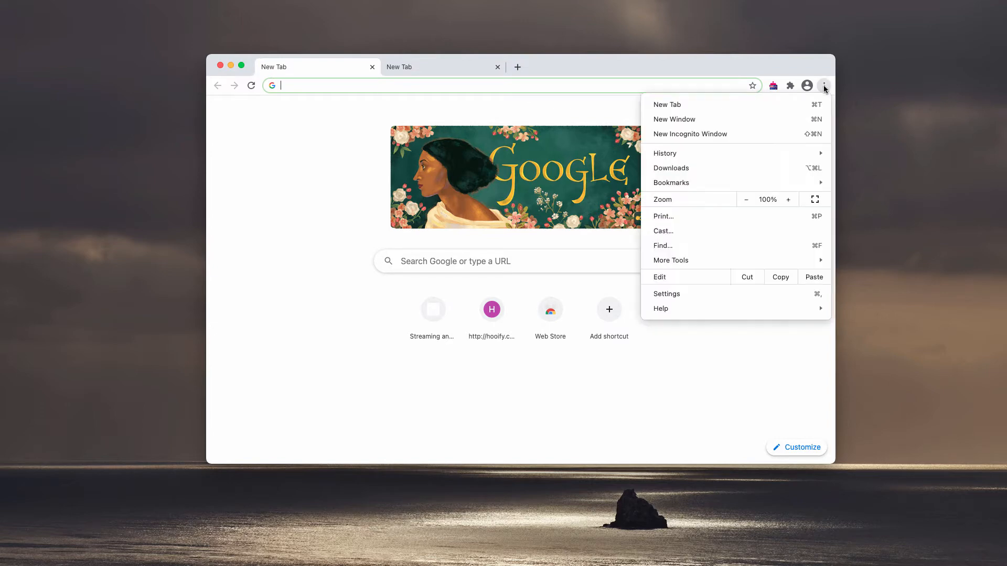
pyautogui.click(824, 85)
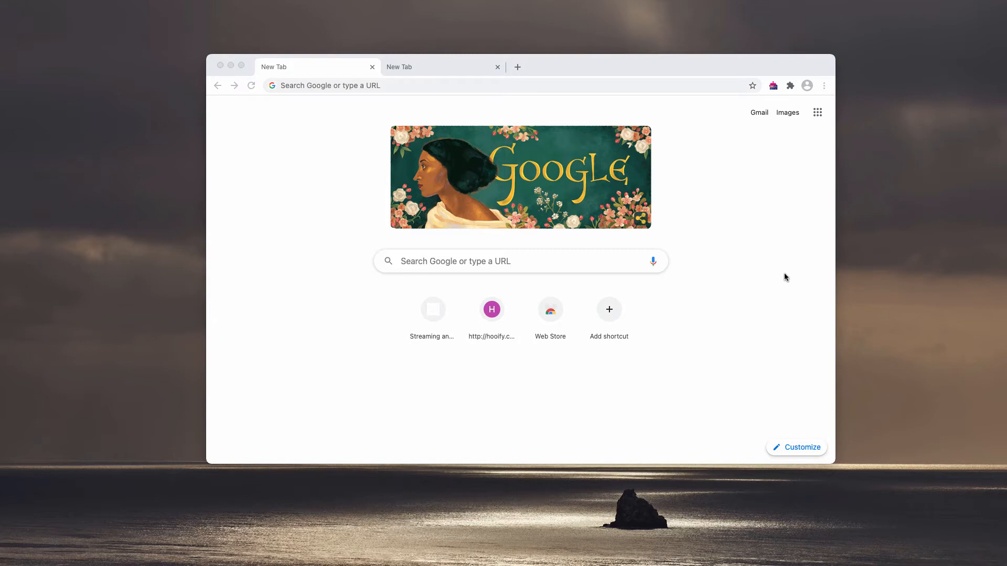
pyautogui.click(824, 86)
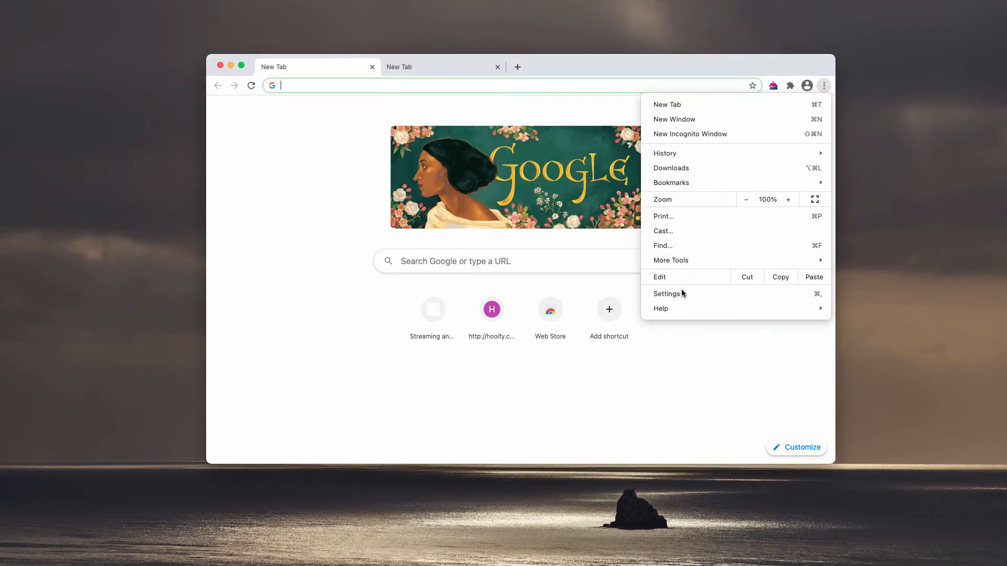
pyautogui.click(667, 294)
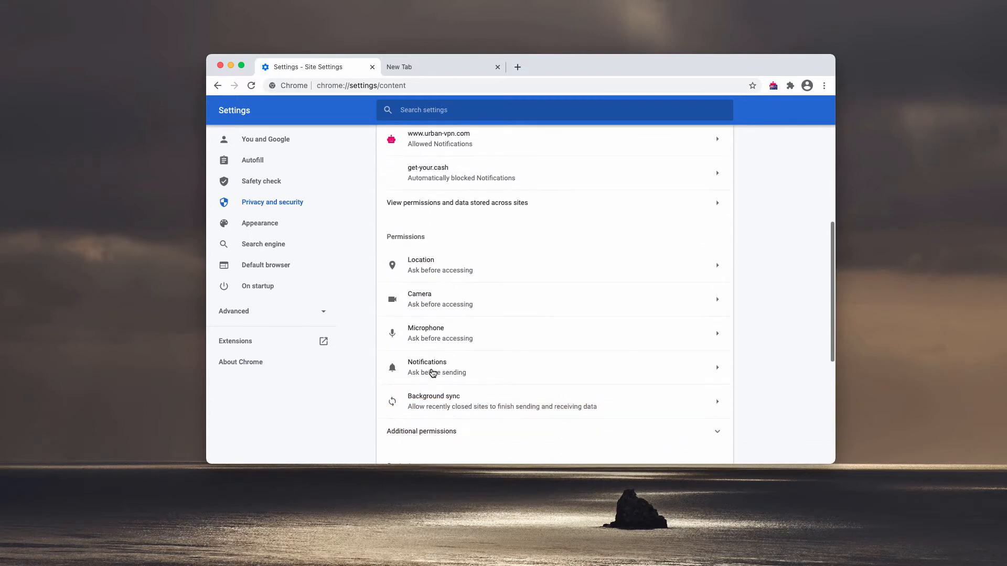
# - Remove get-your.cash from blocked and urban-vpn.com, continue-your.services from allowed notifications
pyautogui.click(426, 367)
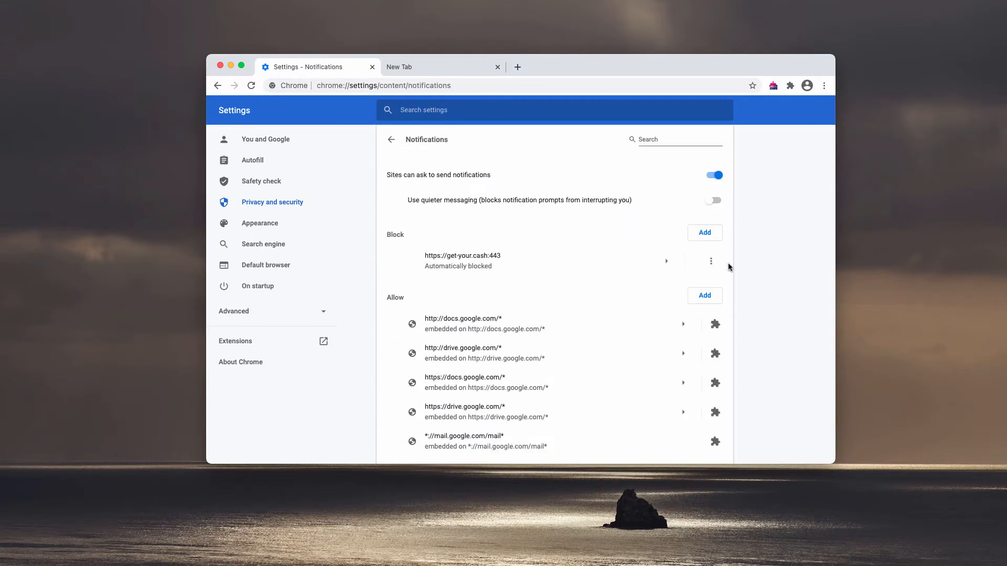
pyautogui.click(710, 262)
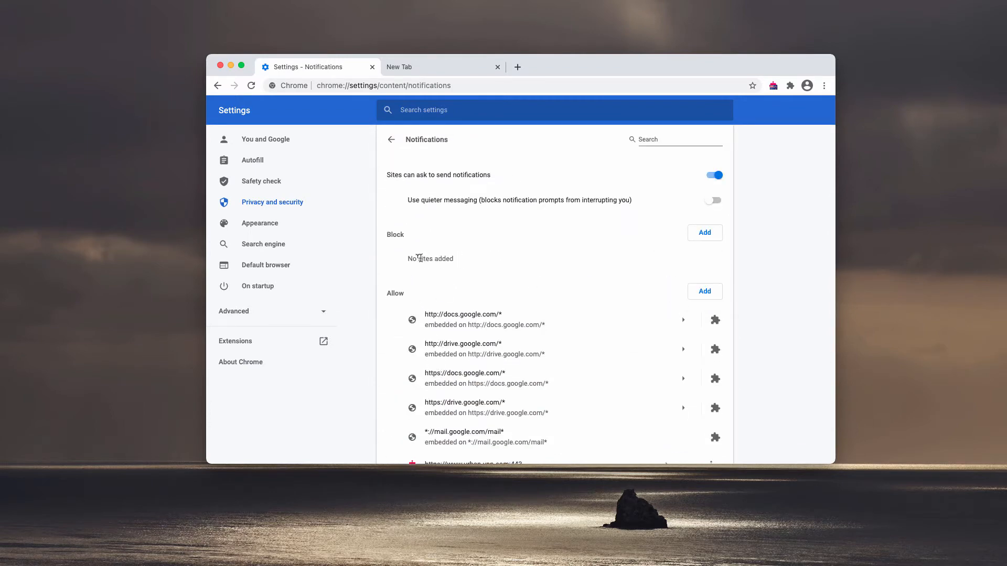
pyautogui.scroll(-3)
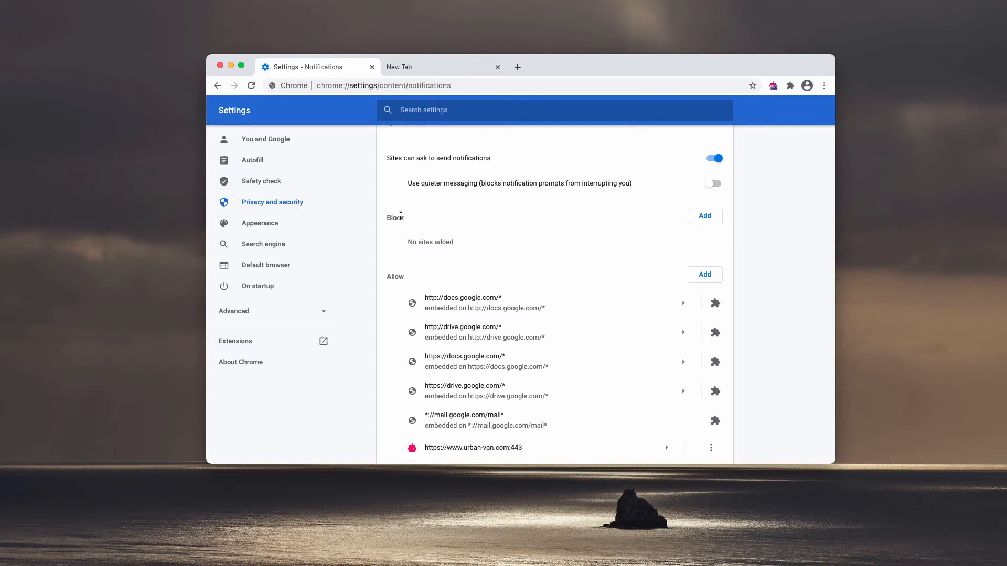
pyautogui.scroll(-3)
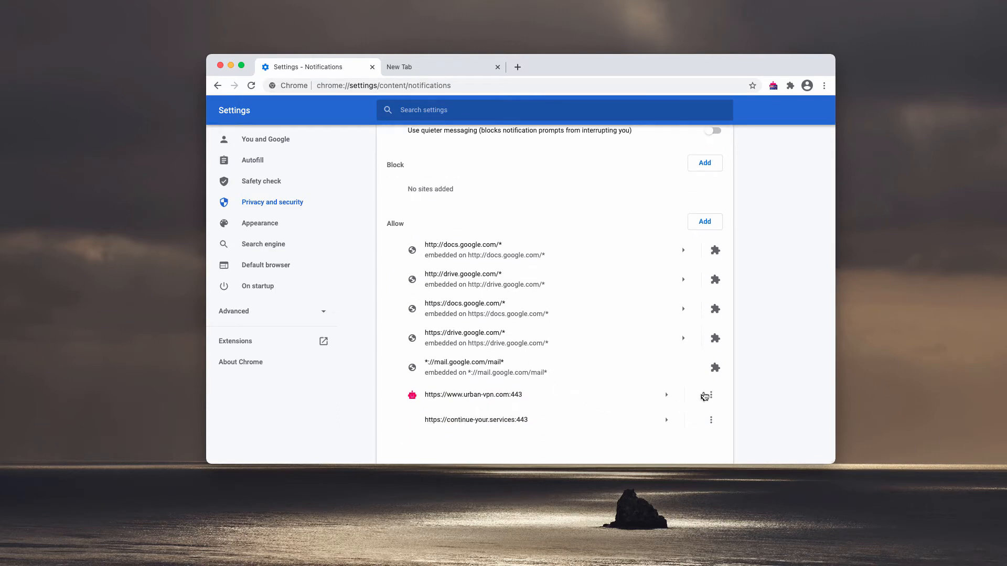
pyautogui.click(711, 395)
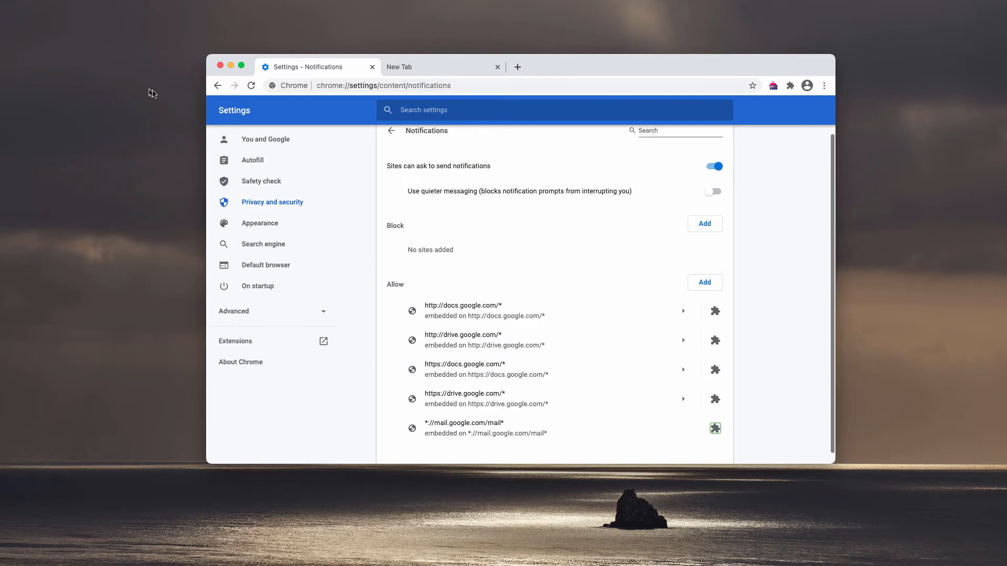
pyautogui.scroll(-3)
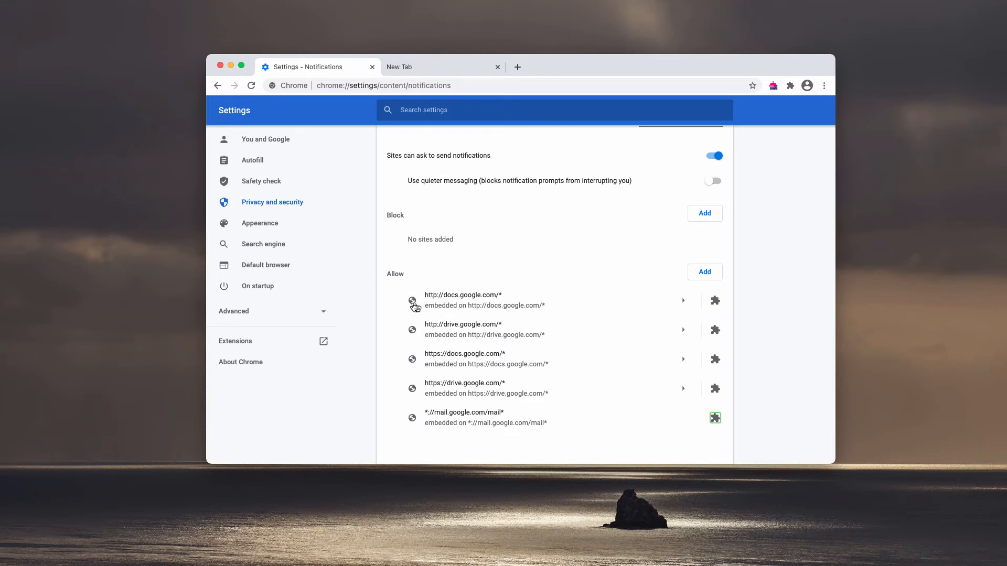
pyautogui.moveTo(480, 367)
pyautogui.write('c')
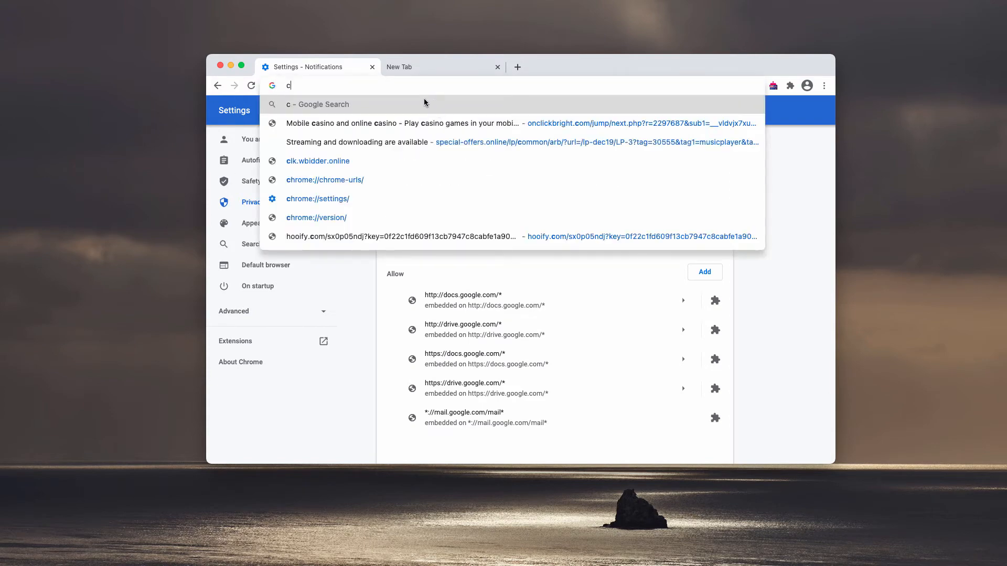
# - Go to combocleaner.com and start the Combo Cleaner download
pyautogui.write('ombocleaner.com')
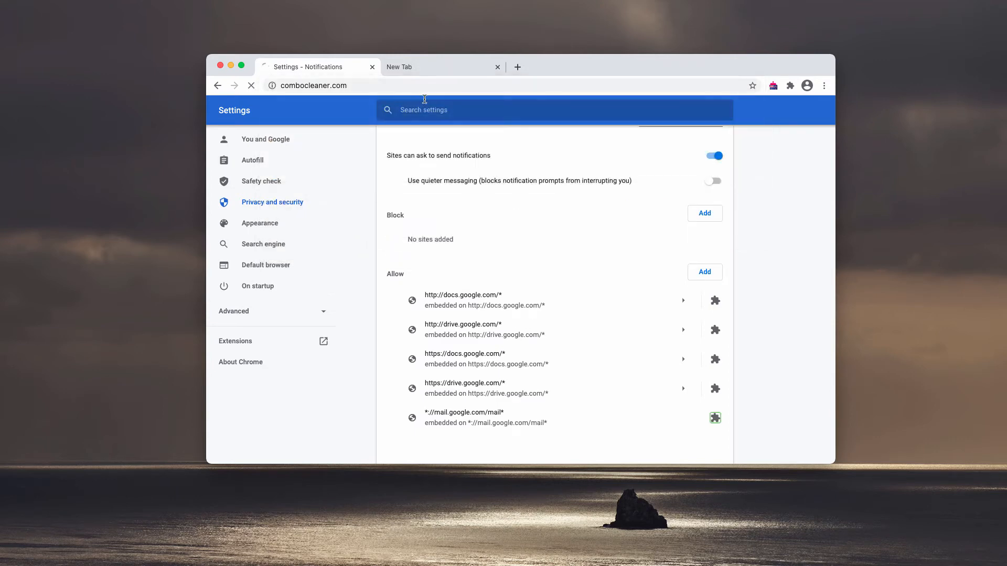
pyautogui.click(443, 67)
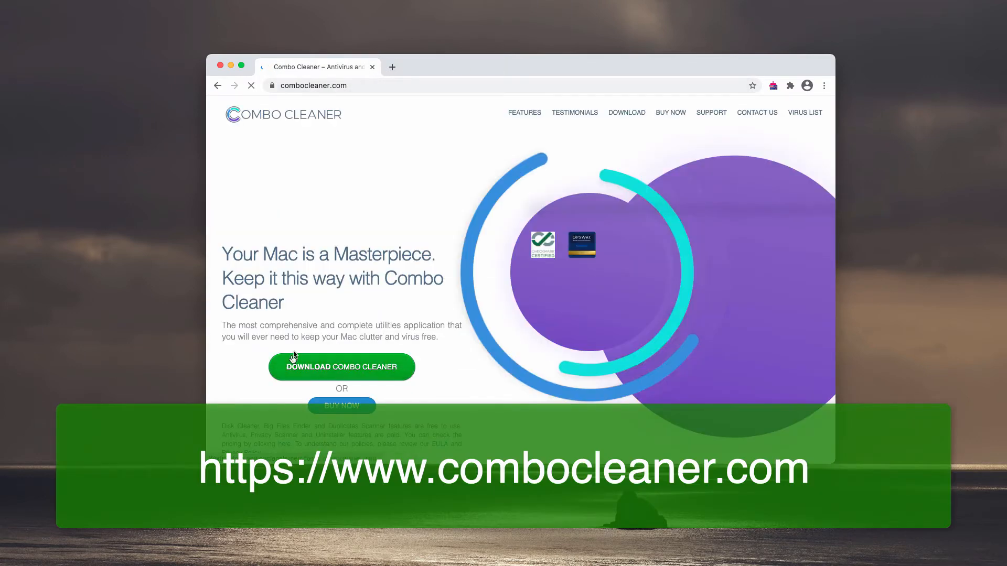
pyautogui.click(341, 367)
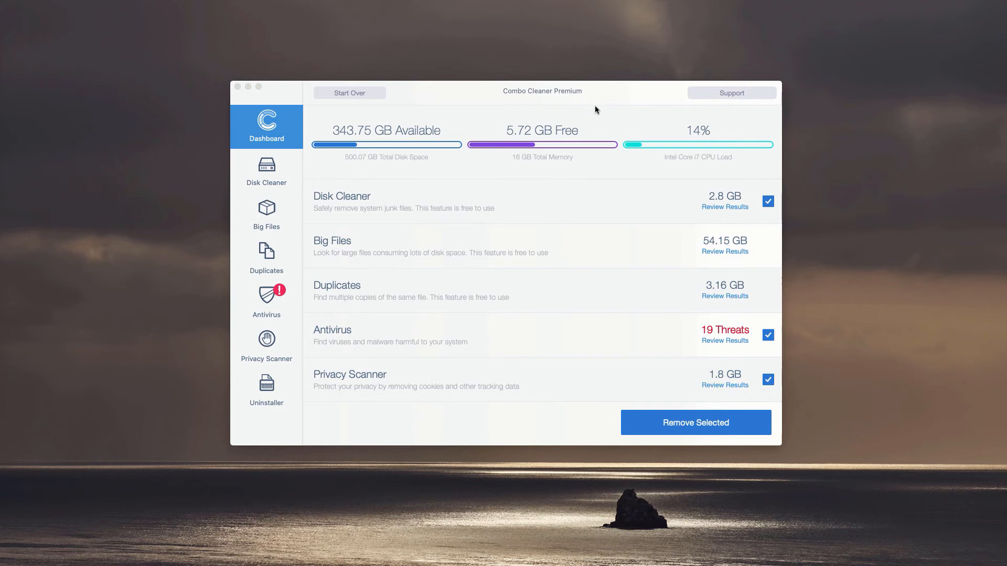
pyautogui.moveTo(500, 398)
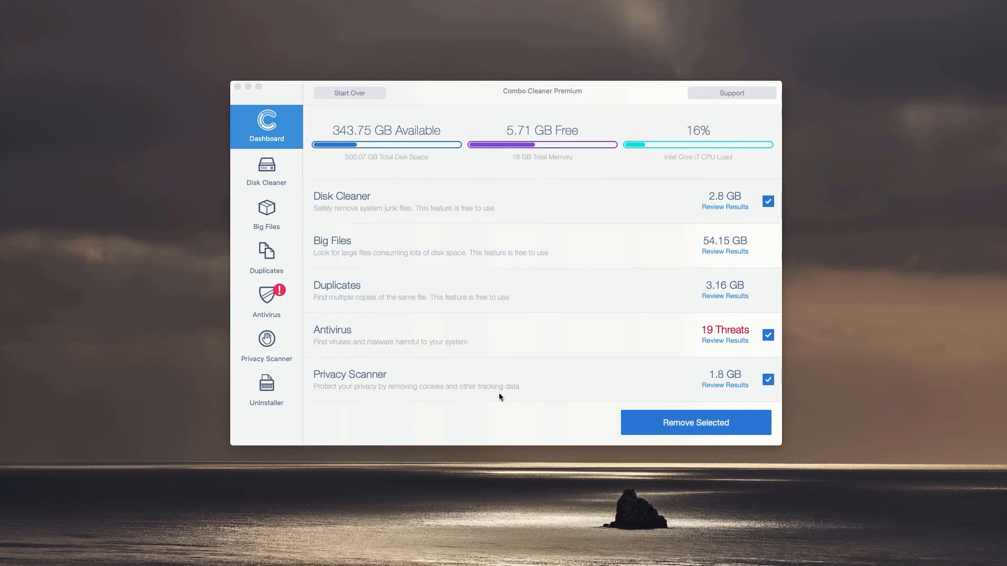
pyautogui.moveTo(352, 333)
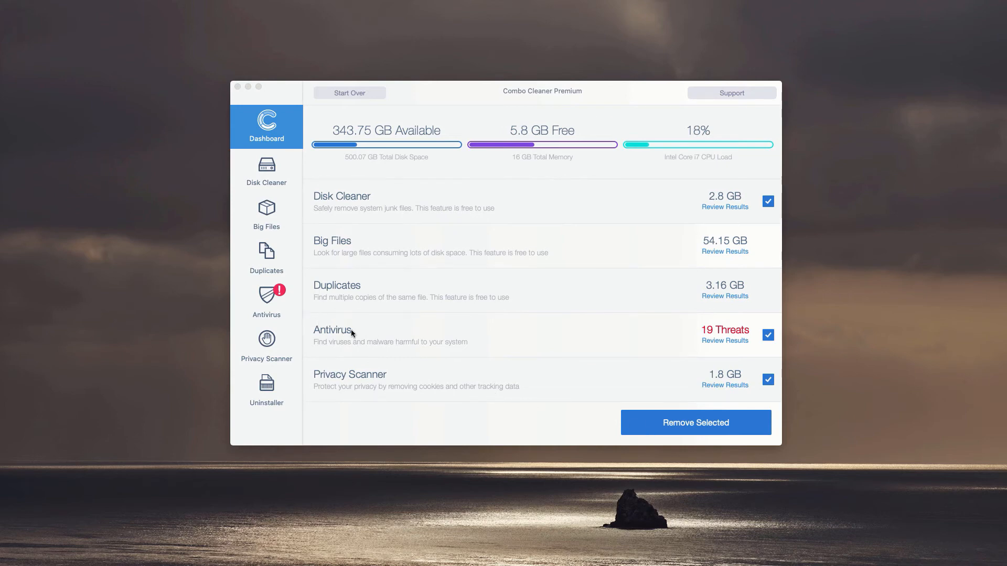
pyautogui.moveTo(364, 363)
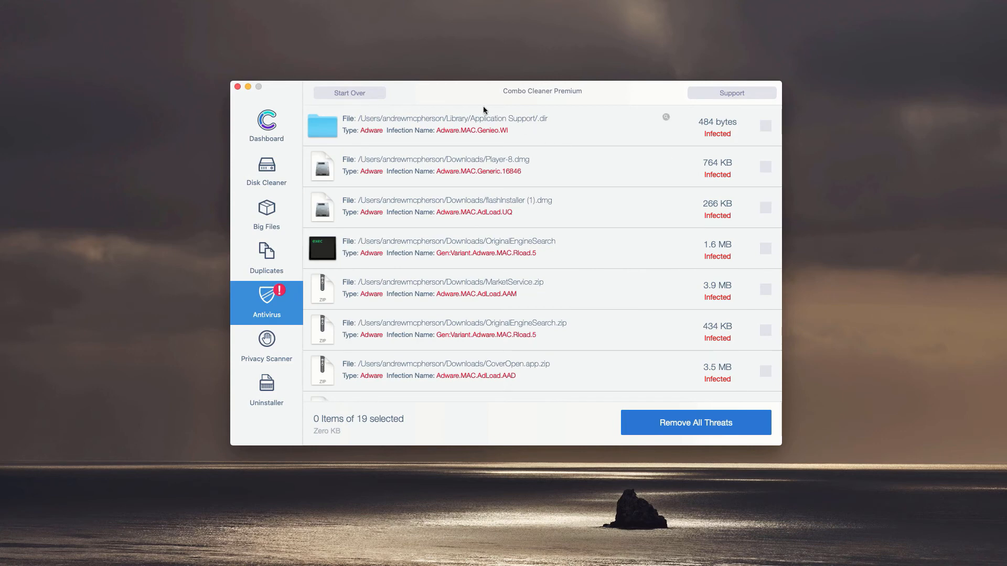
pyautogui.moveTo(496, 278)
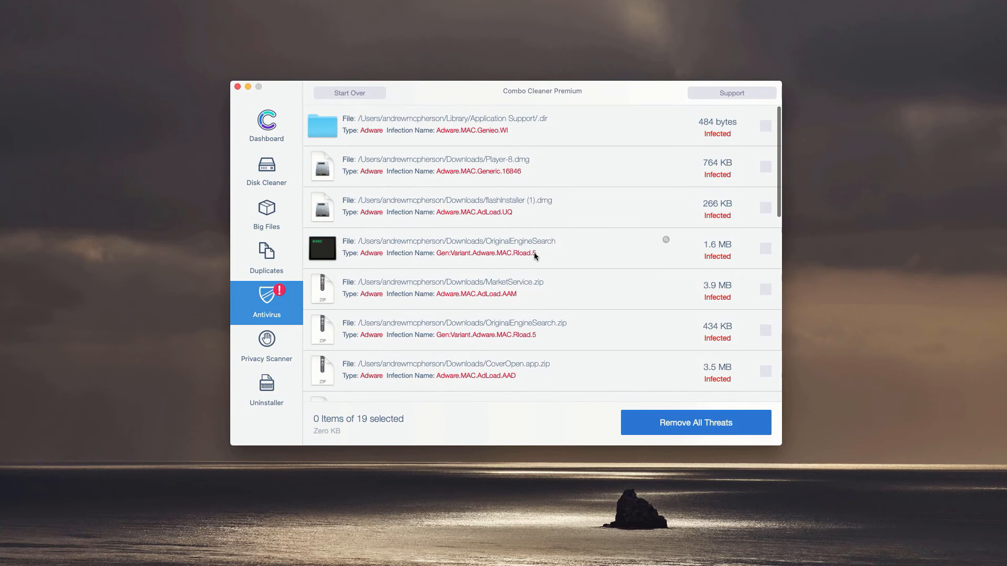
pyautogui.moveTo(587, 232)
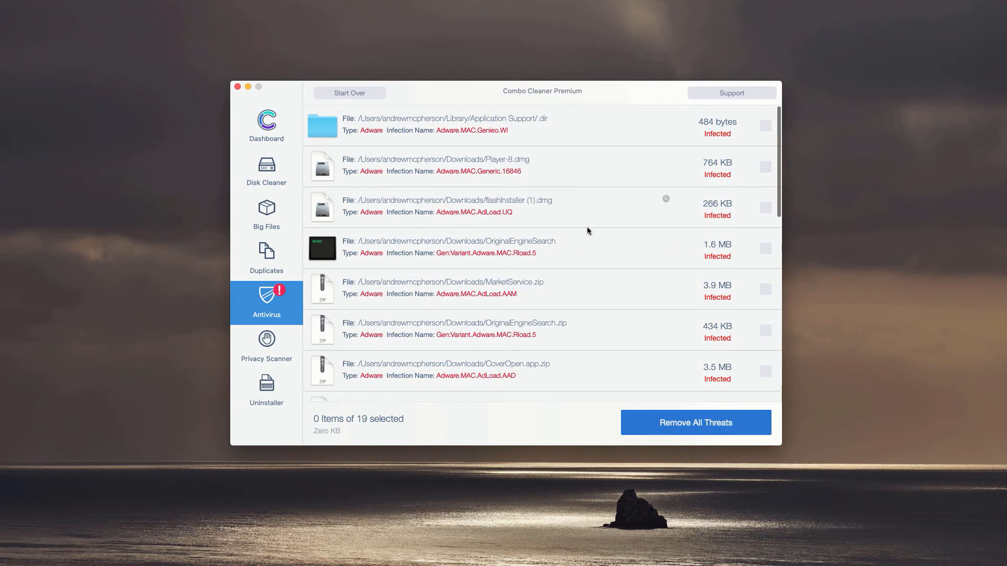
pyautogui.moveTo(546, 252)
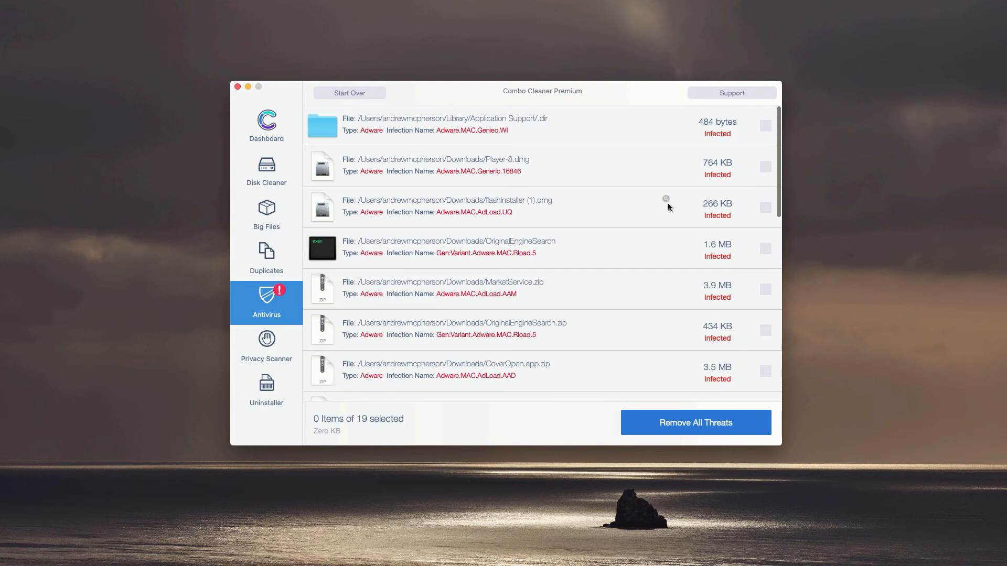
pyautogui.moveTo(667, 171)
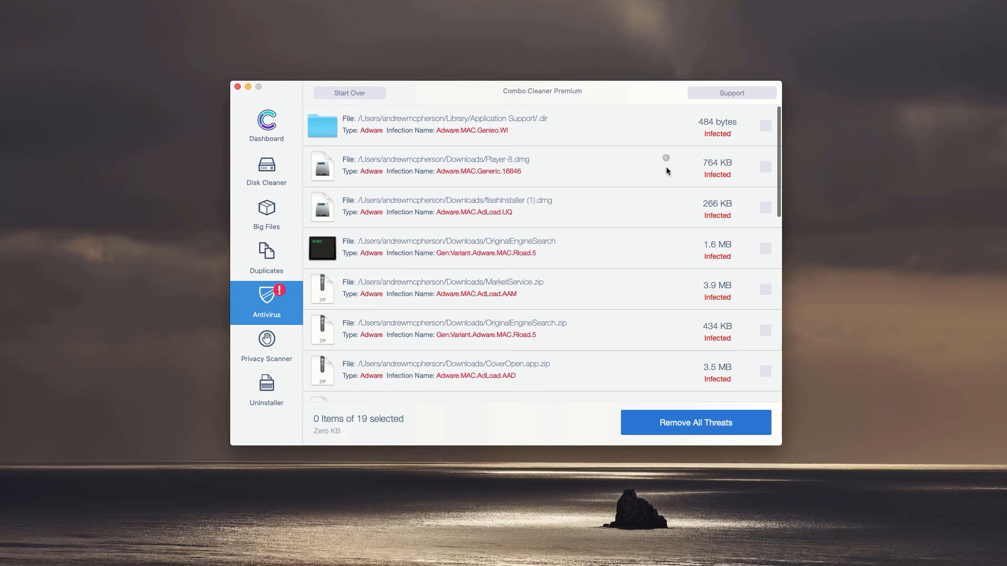
pyautogui.moveTo(667, 204)
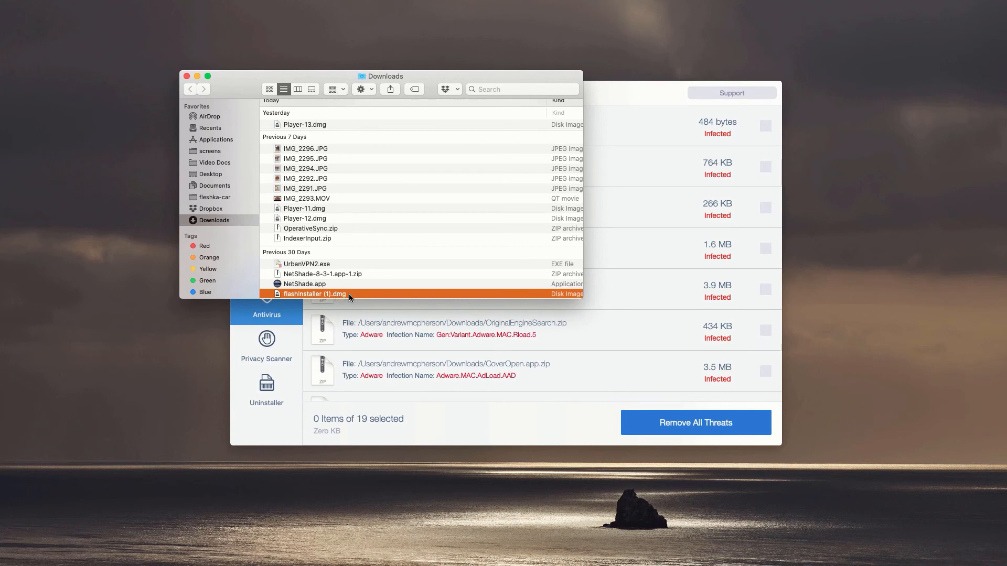
pyautogui.scroll(-3)
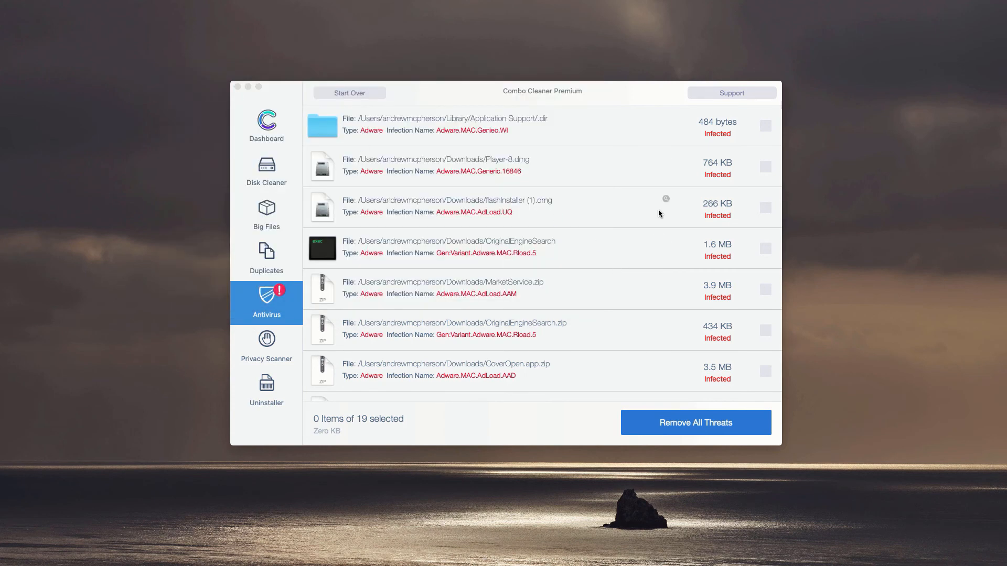
pyautogui.moveTo(666, 201)
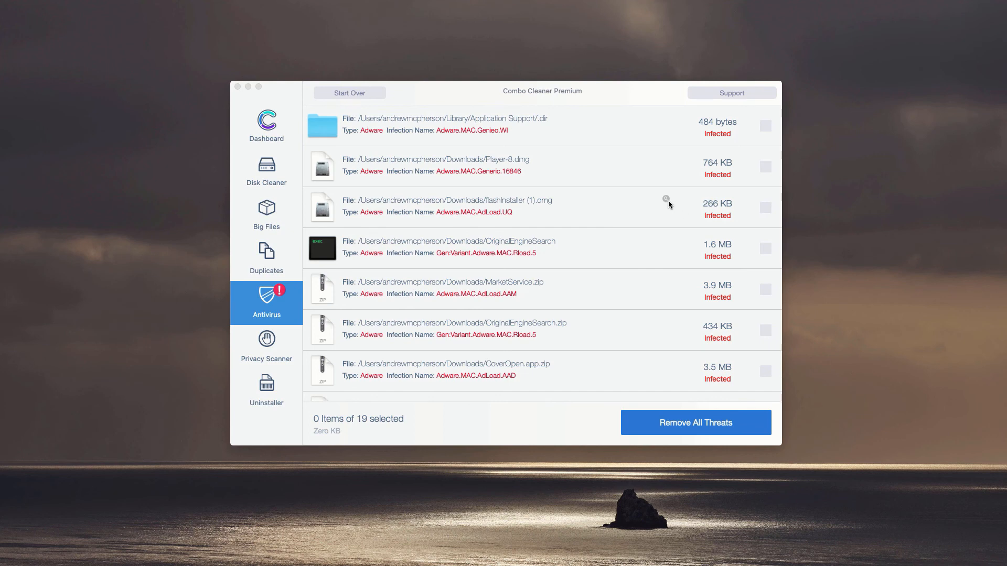
pyautogui.moveTo(666, 202)
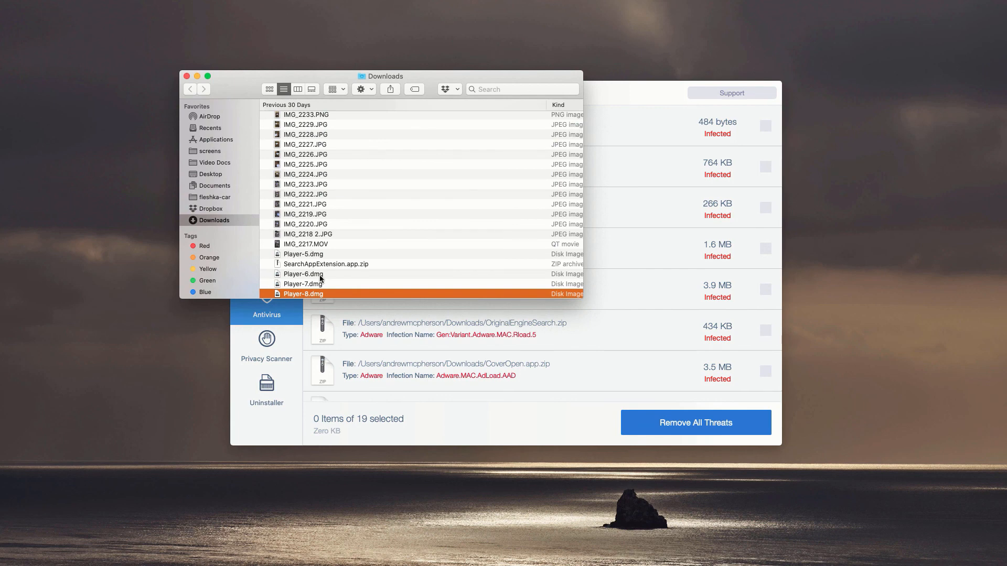
pyautogui.rightClick(303, 294)
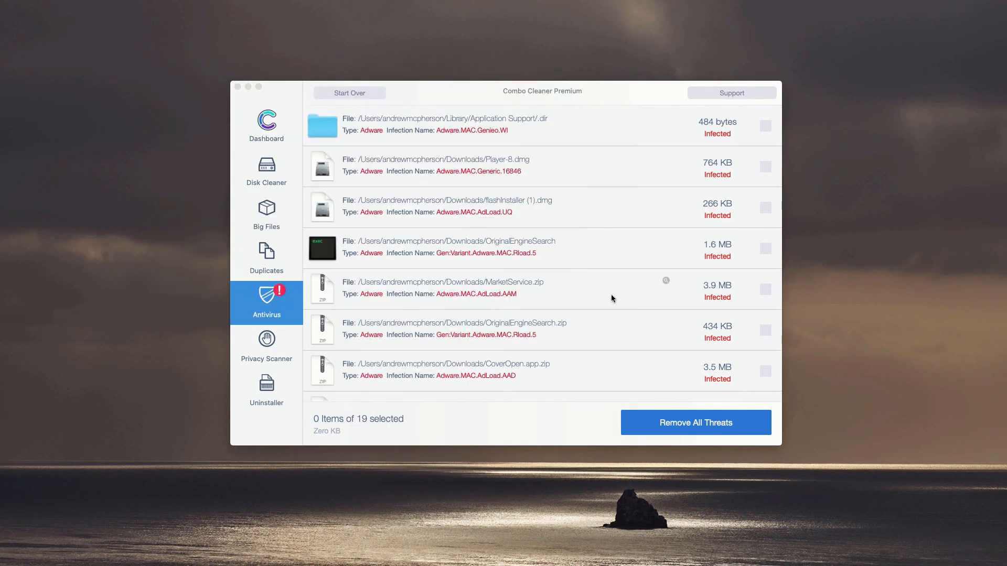
# - Return to the Combo Cleaner Dashboard showing Disk Cleaner, 19 antivirus threats and Privacy Scanner
pyautogui.scroll(-3)
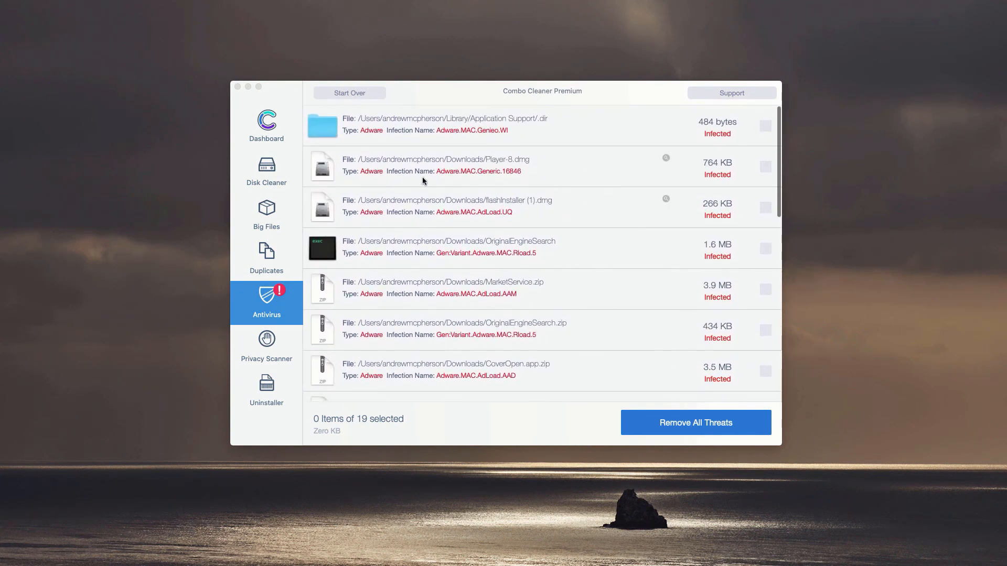
pyautogui.click(266, 125)
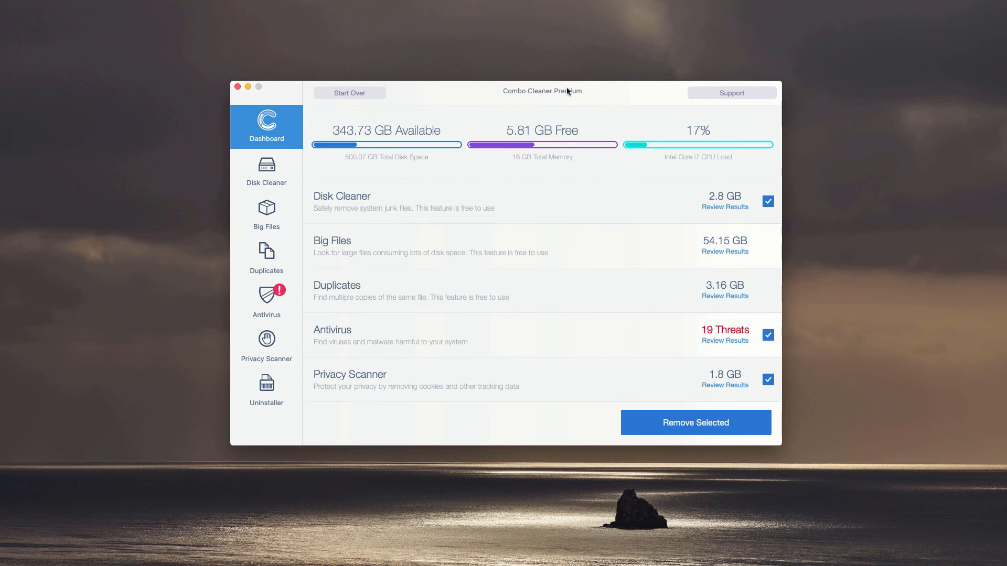